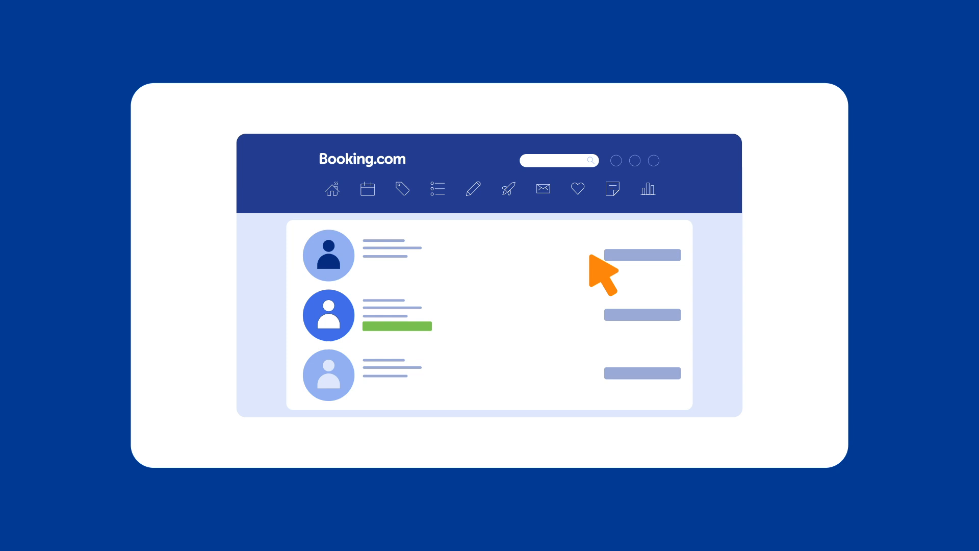
- Open the envelope Inbox dropdown to show its three options for reaching support
{"action": "left_click", "coordinate": [653, 161]}
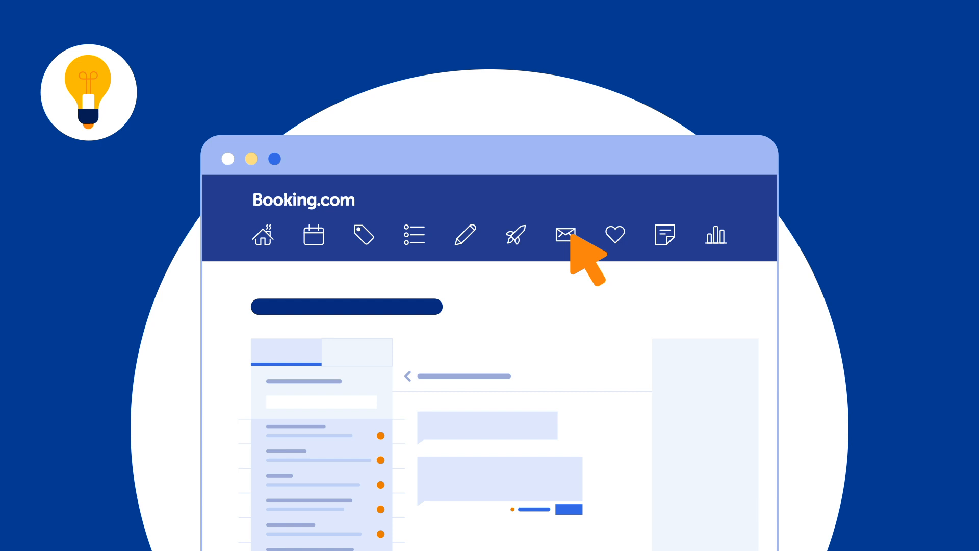
{"action": "left_click", "coordinate": [565, 234]}
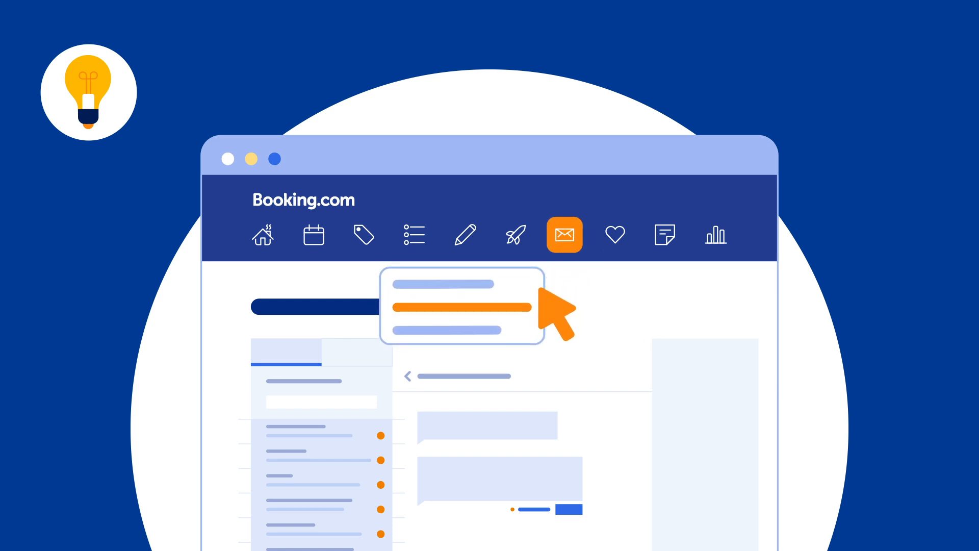